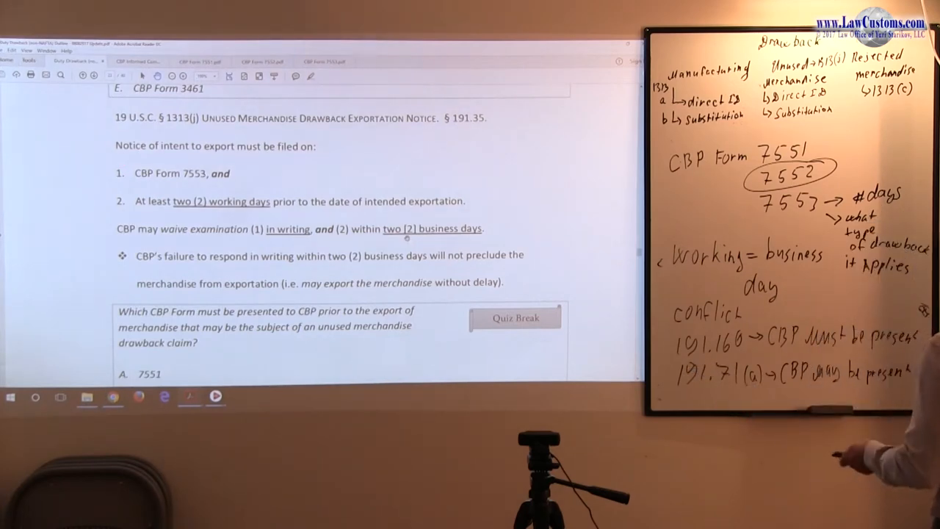
Step: Scroll to the Required Documents table rows listing CBP Form 7553 filing deadlines in working days
{"action": "scroll", "scroll_direction": "down", "scroll_amount": 3}
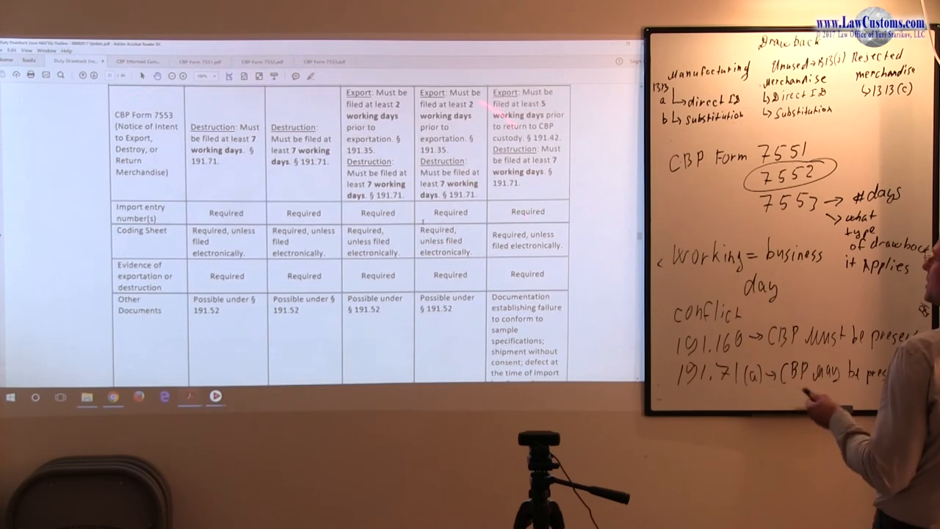
{"action": "scroll", "scroll_direction": "down", "scroll_amount": 3}
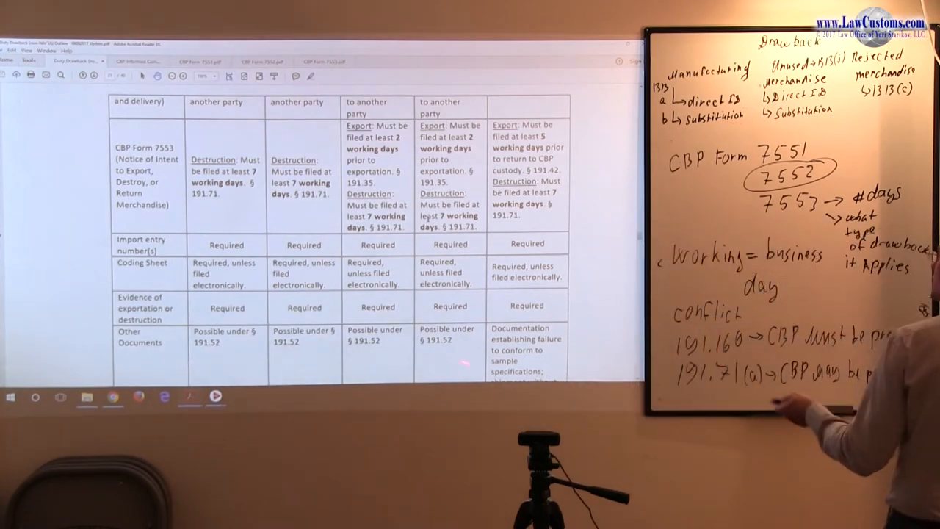
Step: Scroll past the table, drawback claim quiz and page 21 to the 19 U.S.C. § 1313(j) exportation notice
{"action": "scroll", "scroll_direction": "down", "scroll_amount": 3}
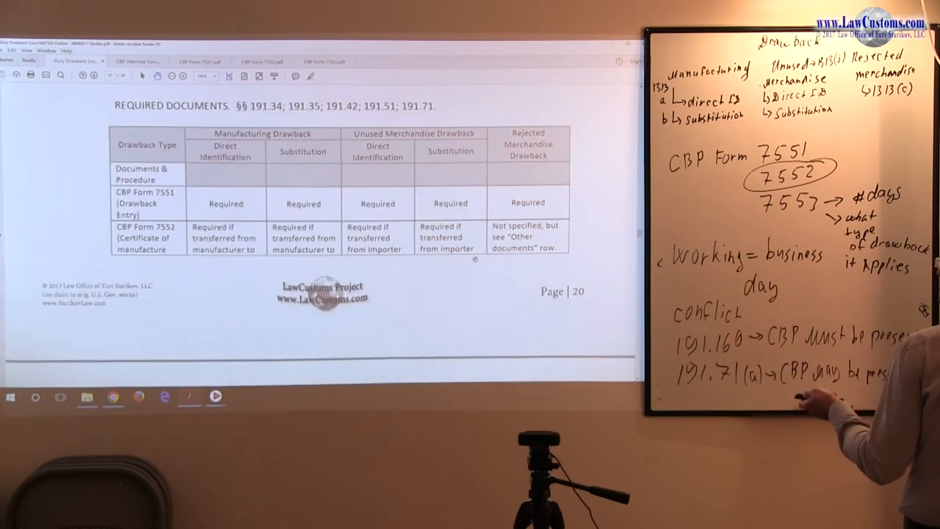
{"action": "scroll", "scroll_direction": "down", "scroll_amount": 3}
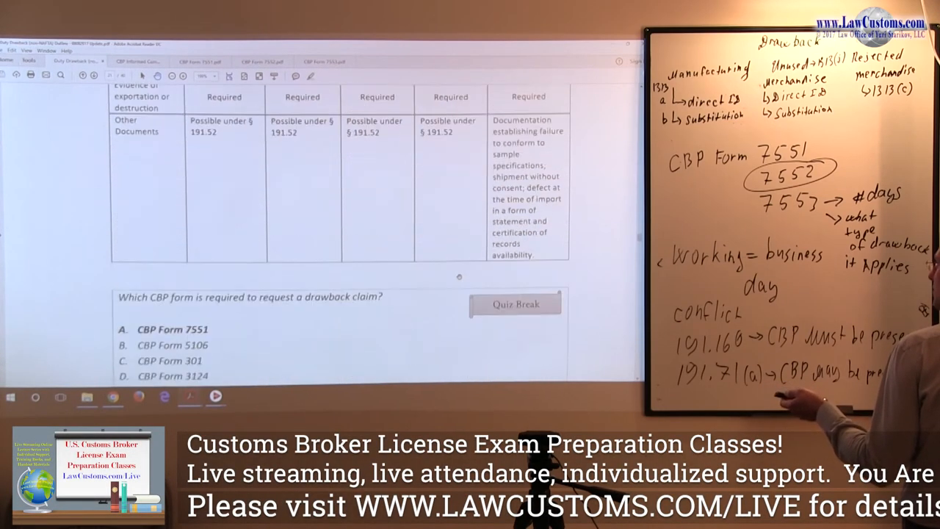
{"action": "scroll", "scroll_direction": "down", "scroll_amount": 3}
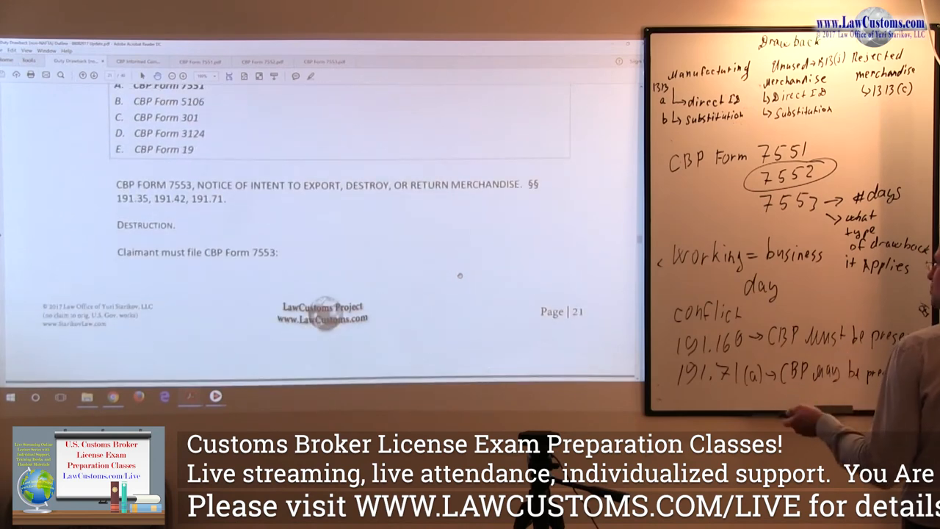
{"action": "scroll", "scroll_direction": "down", "scroll_amount": 3}
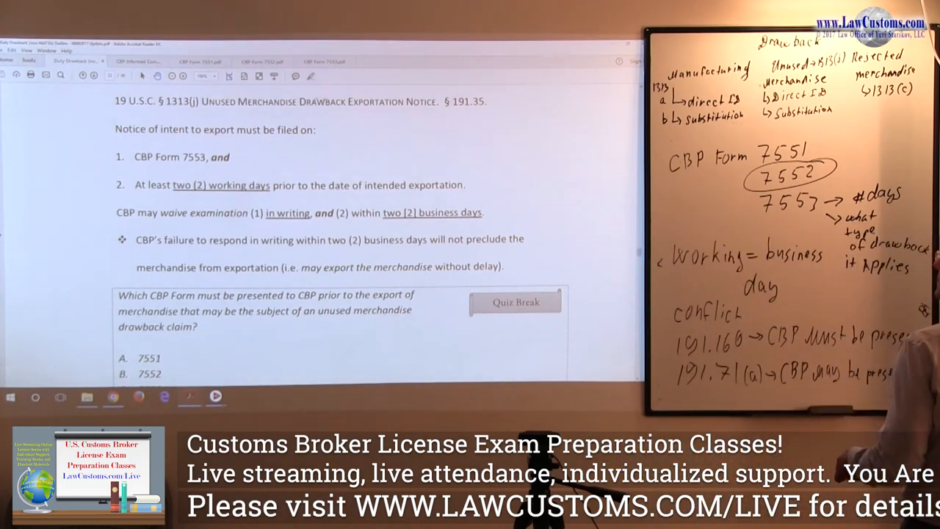
Step: Scroll so quiz answers A through E, forms 7551 through 7514, are all visible
{"action": "left_click", "coordinate": [327, 61]}
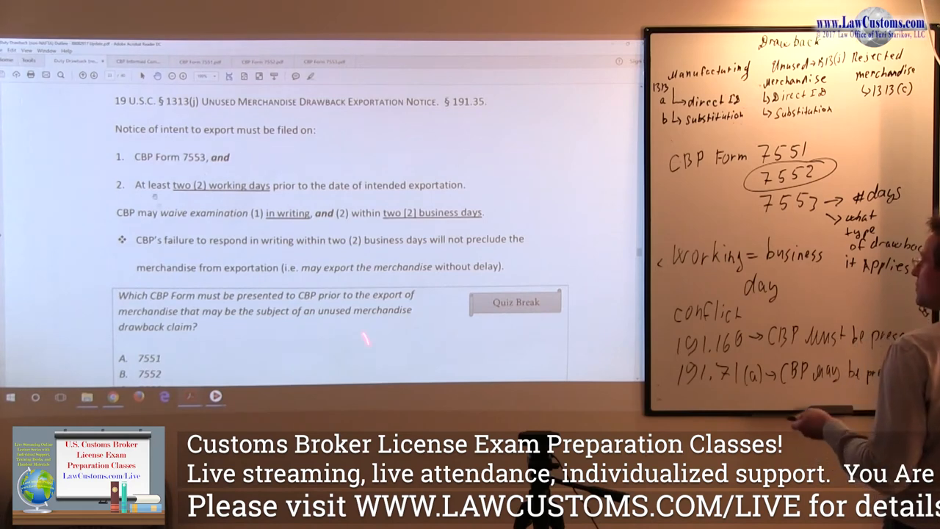
{"action": "scroll", "scroll_direction": "down", "scroll_amount": 3}
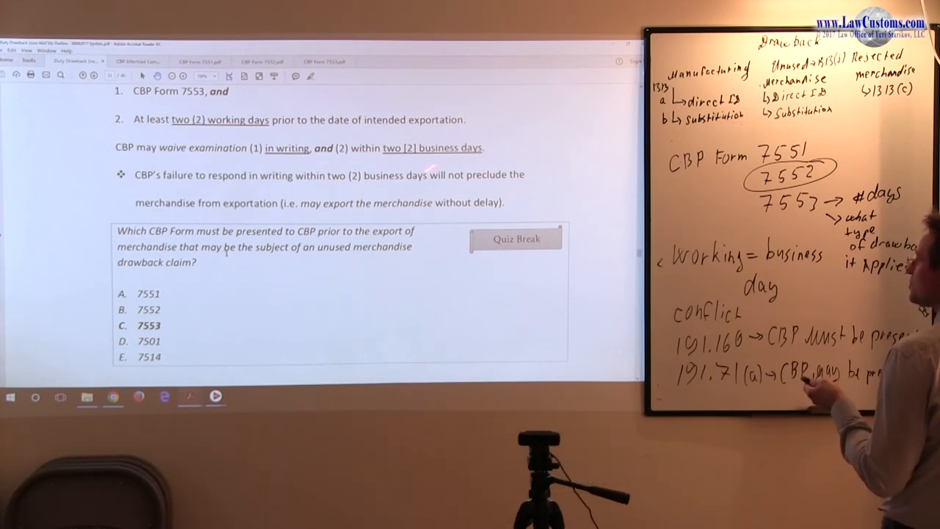
{"action": "scroll", "scroll_direction": "down", "scroll_amount": 3}
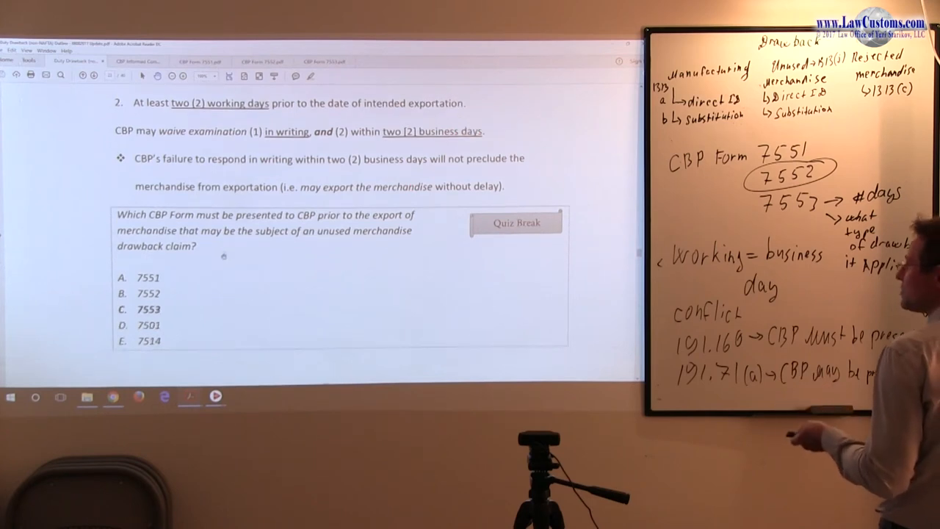